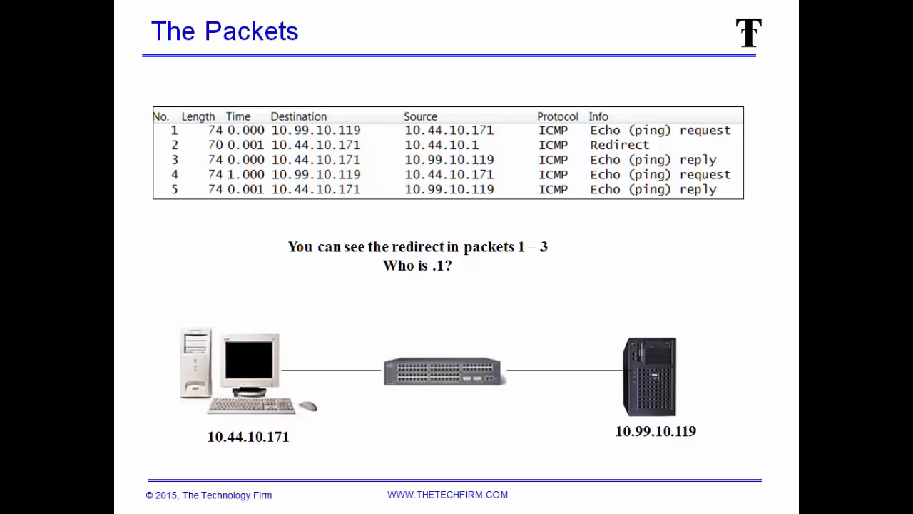
mouse_move(213, 419)
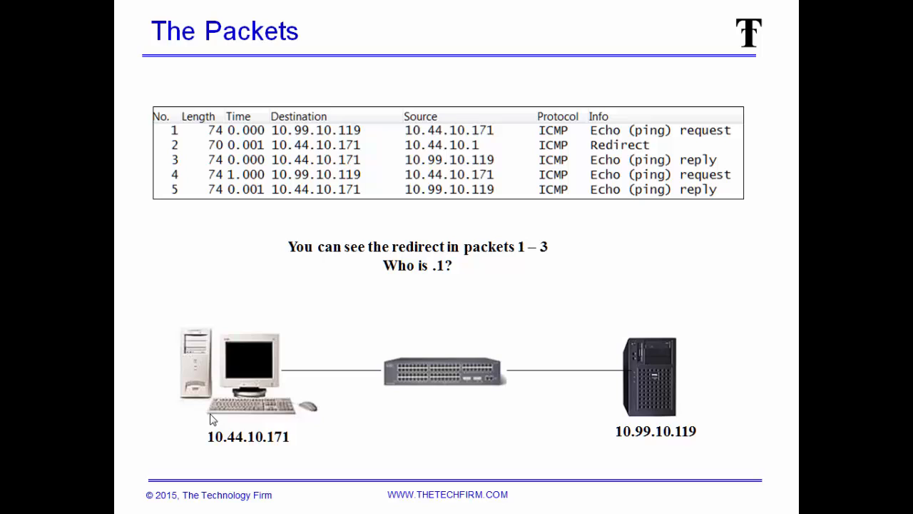
mouse_move(639, 431)
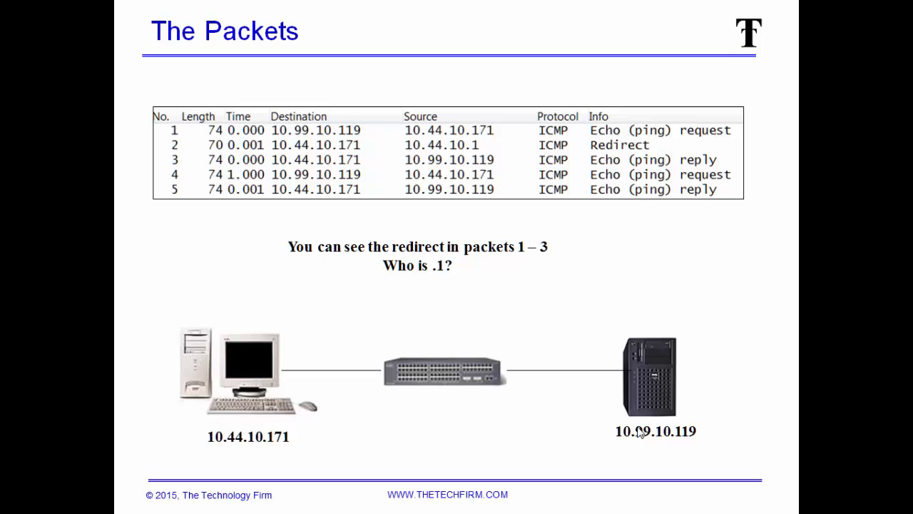
mouse_move(245, 369)
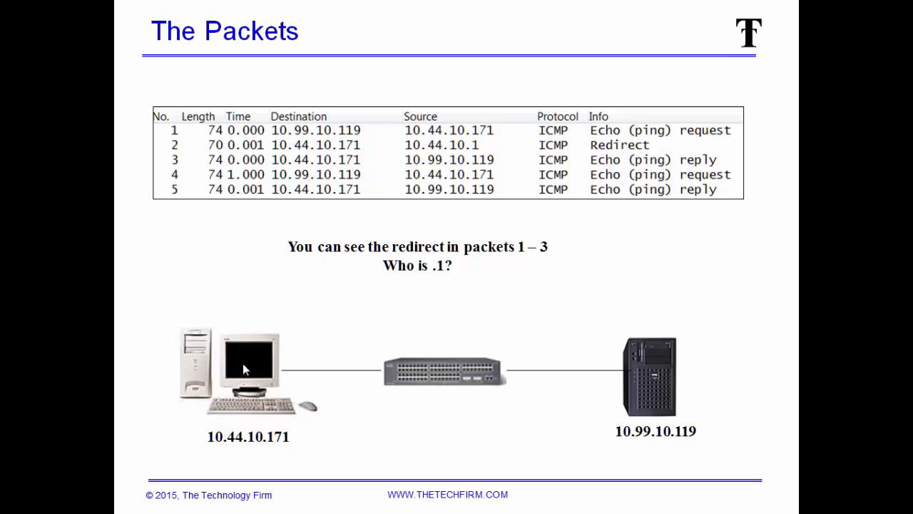
mouse_move(489, 240)
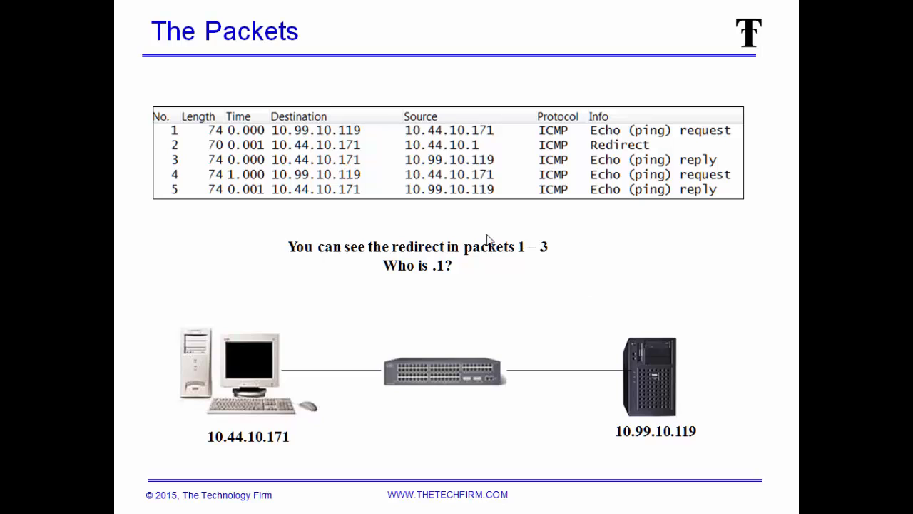
mouse_move(307, 137)
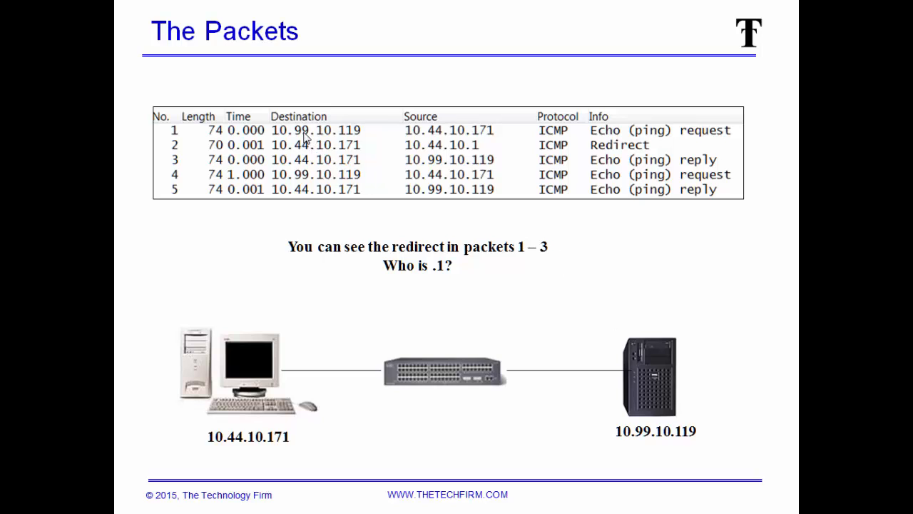
mouse_move(470, 376)
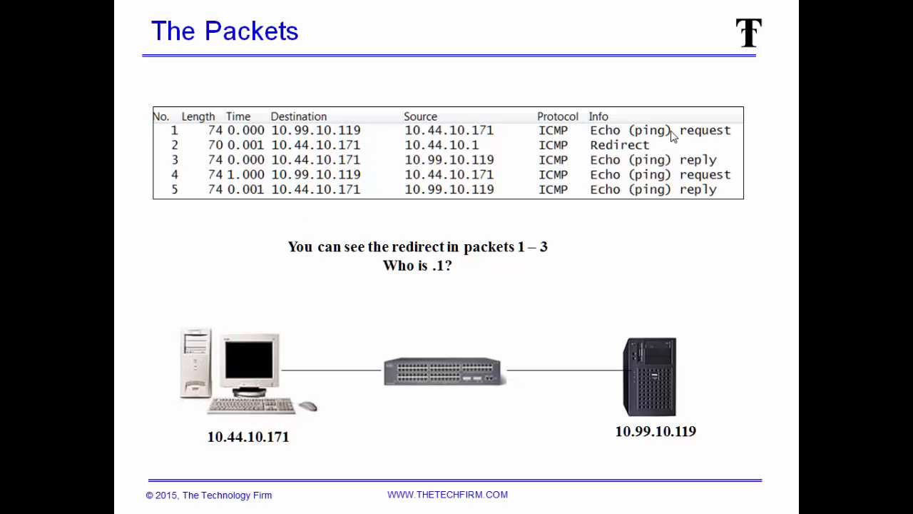
mouse_move(417, 380)
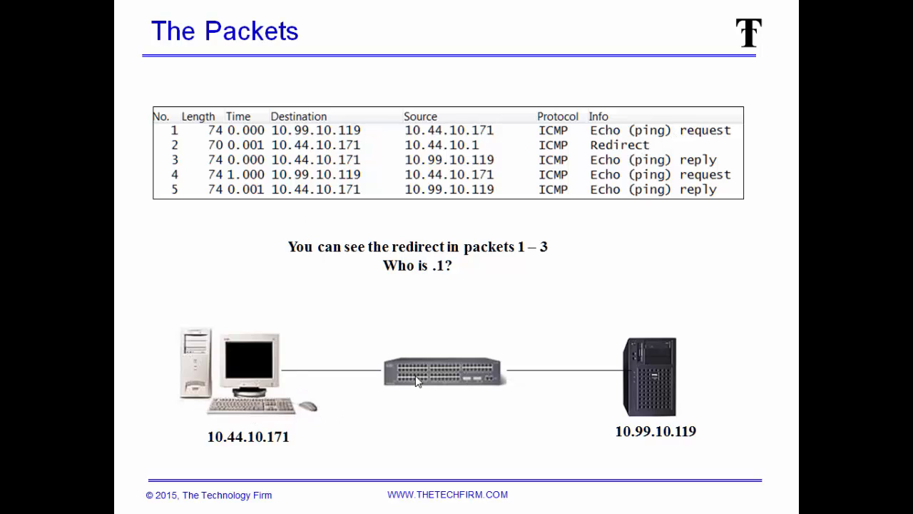
mouse_move(519, 385)
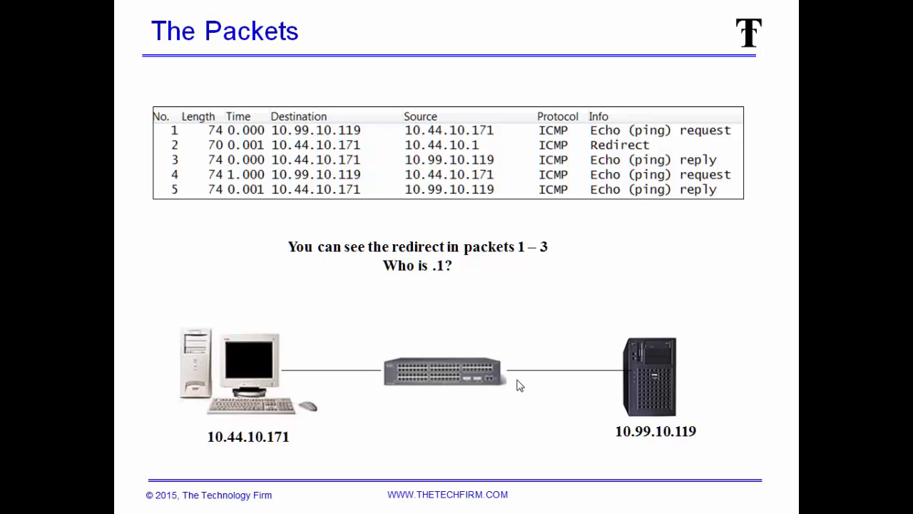
mouse_move(421, 155)
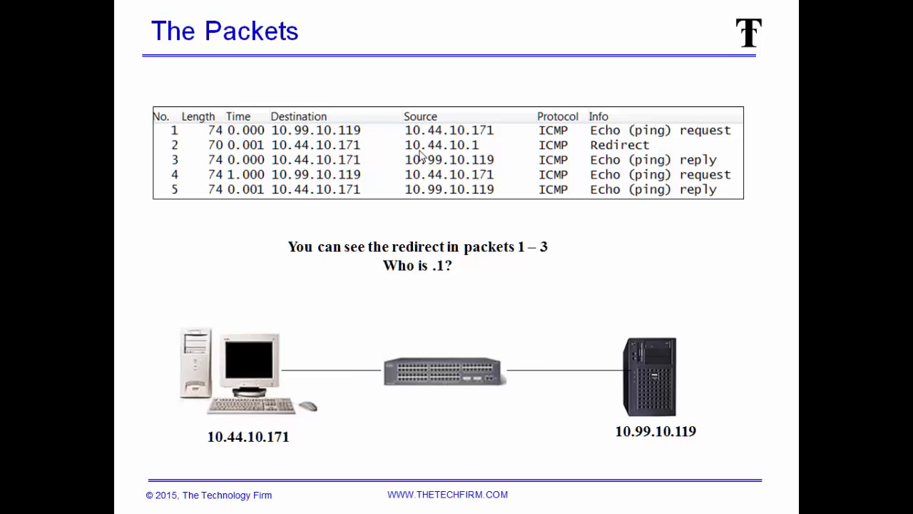
mouse_move(470, 154)
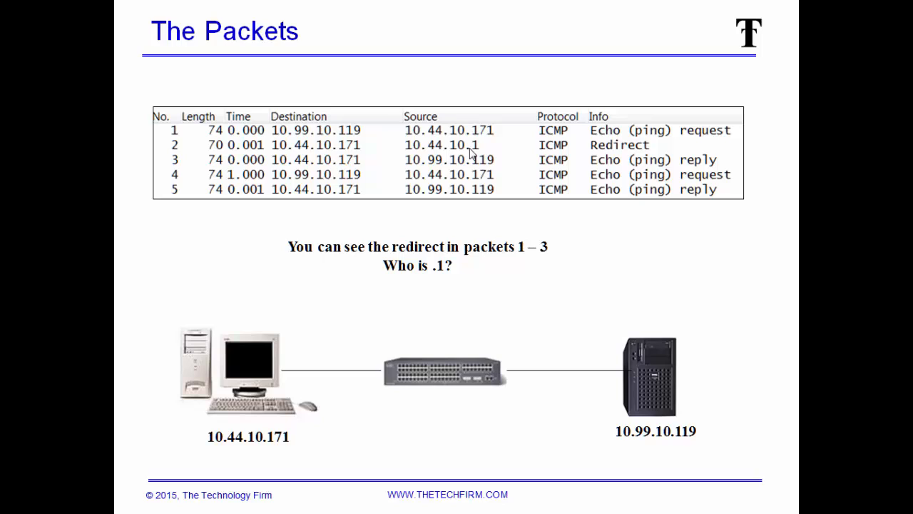
mouse_move(700, 200)
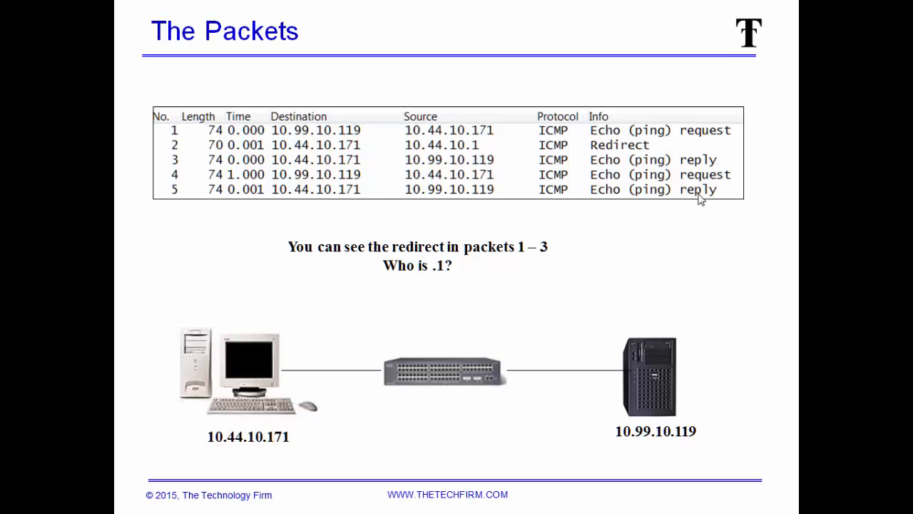
mouse_move(637, 301)
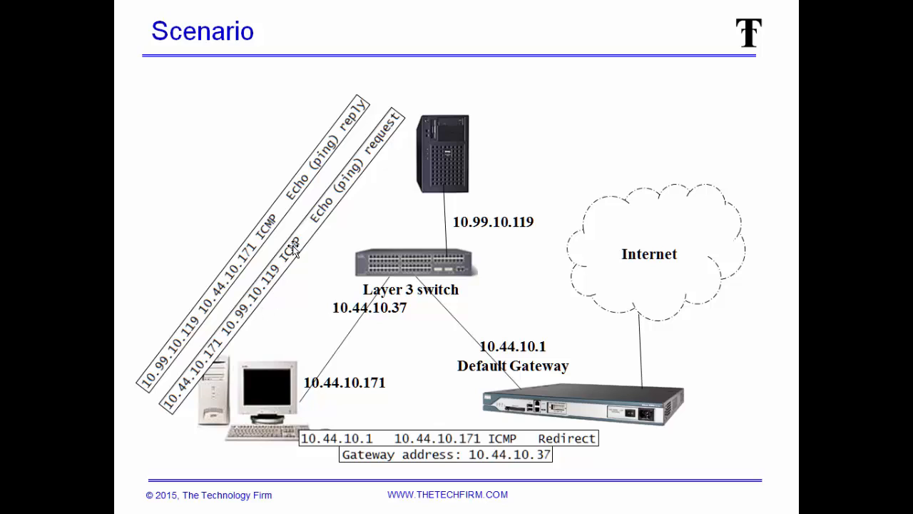
mouse_move(254, 327)
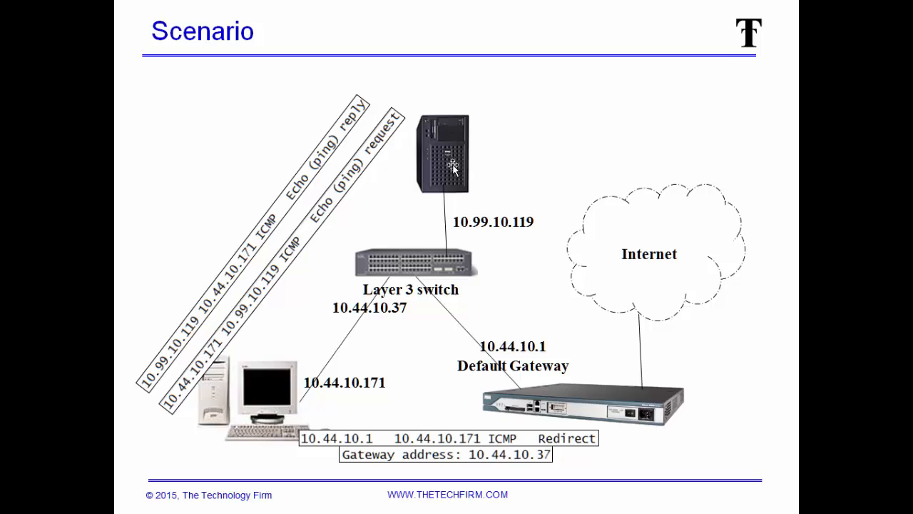
mouse_move(445, 360)
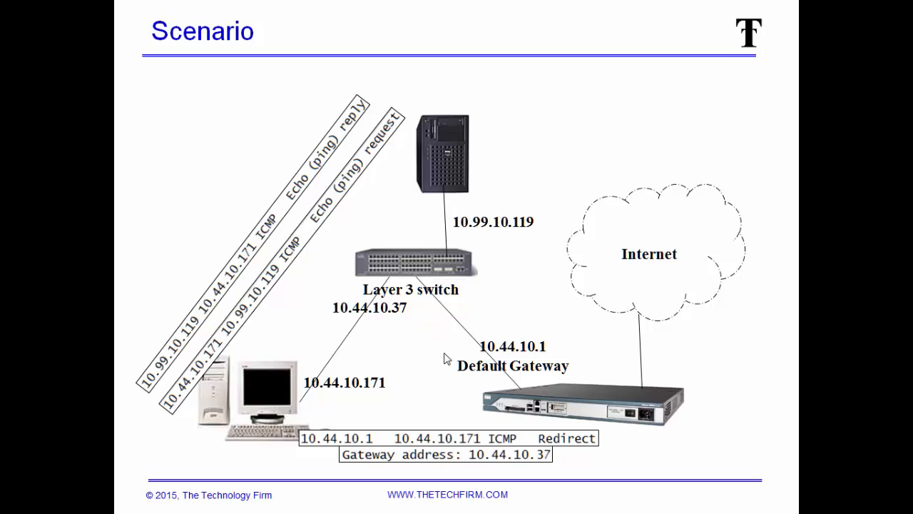
mouse_move(488, 354)
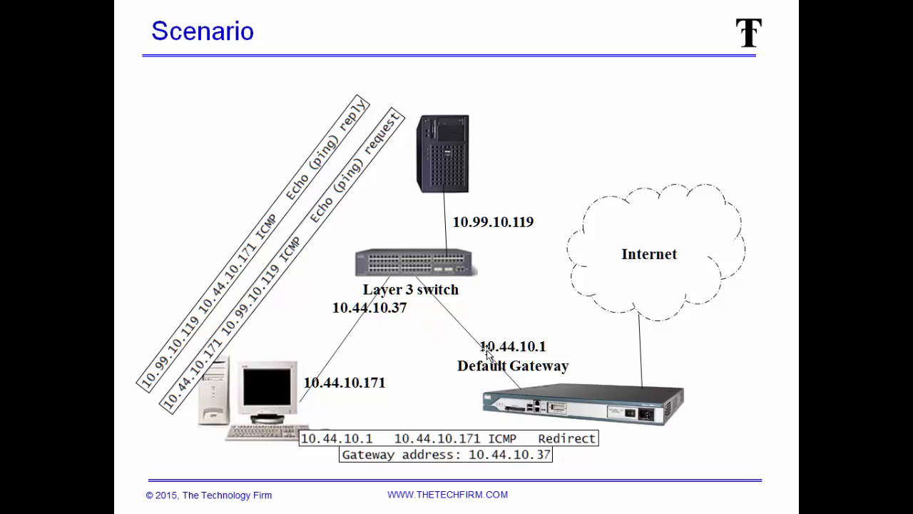
mouse_move(306, 416)
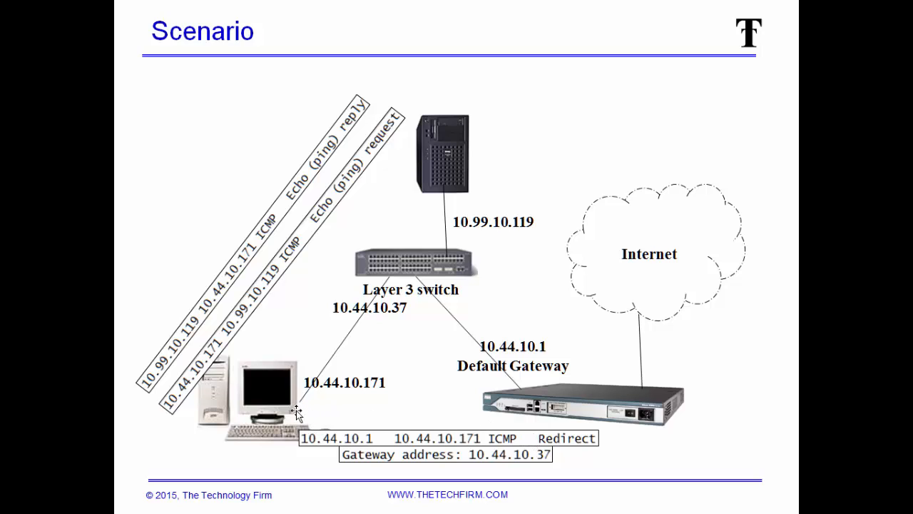
mouse_move(391, 143)
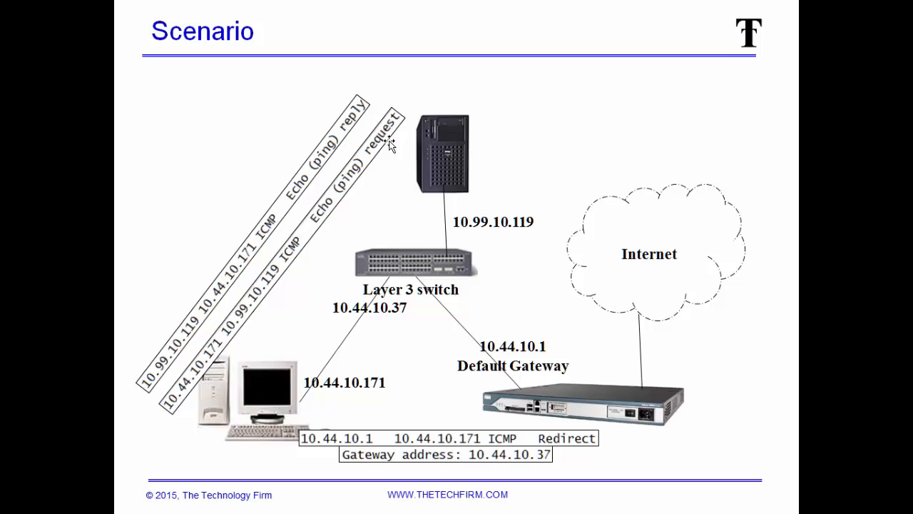
mouse_move(388, 142)
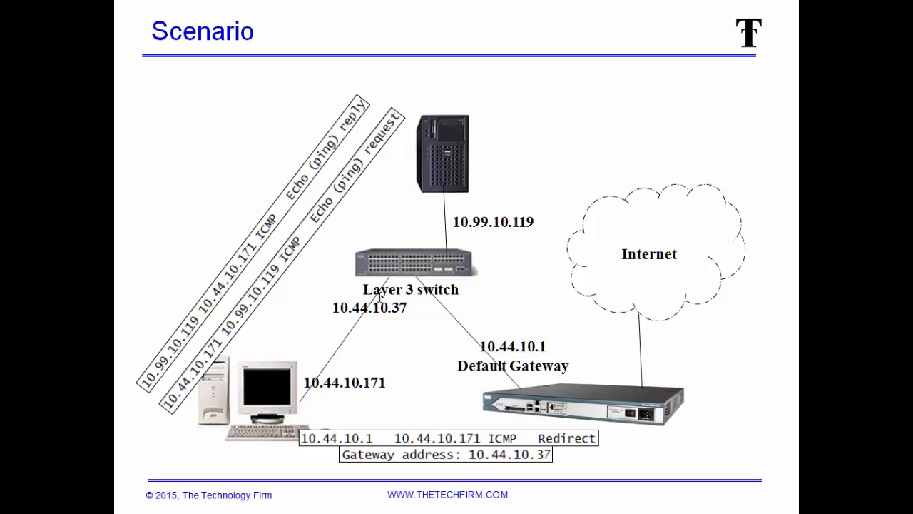
mouse_move(427, 280)
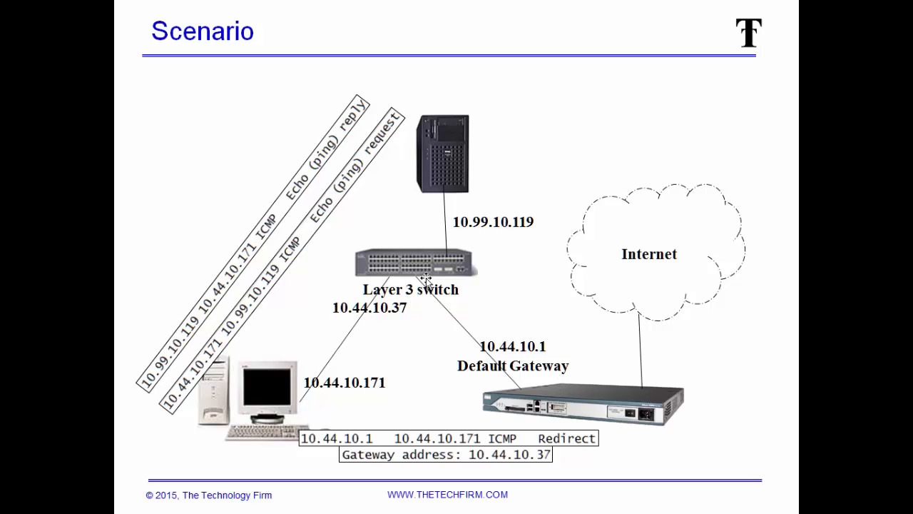
mouse_move(528, 421)
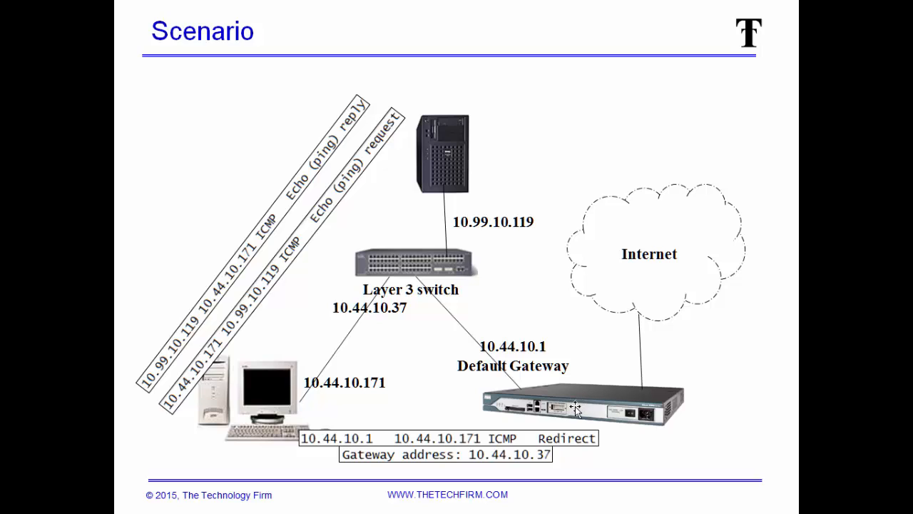
mouse_move(534, 378)
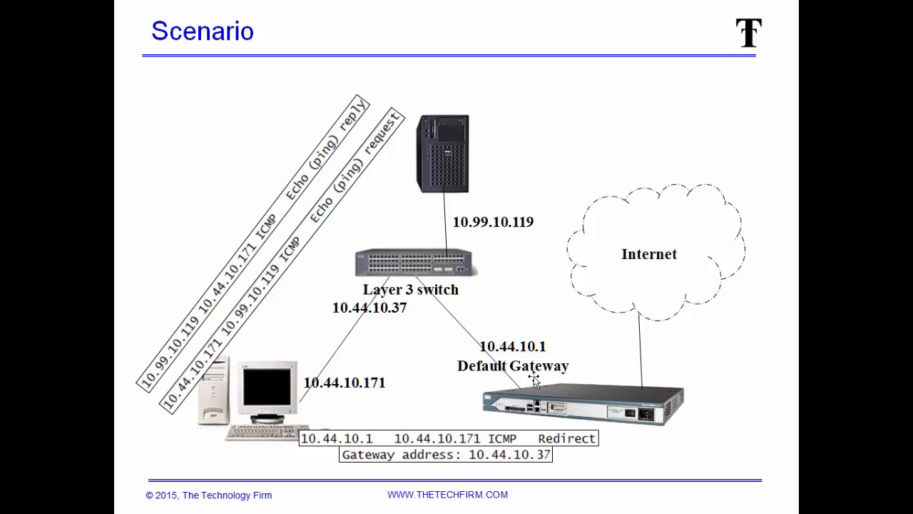
mouse_move(428, 373)
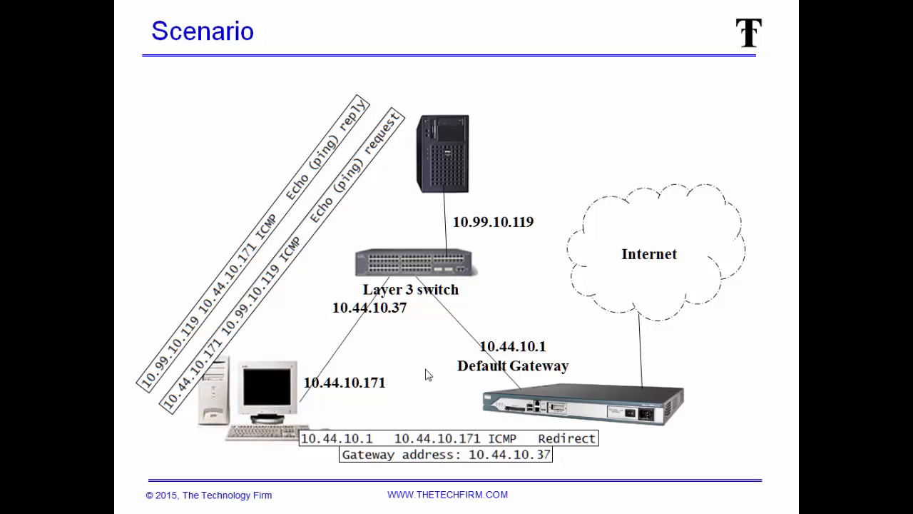
mouse_move(494, 401)
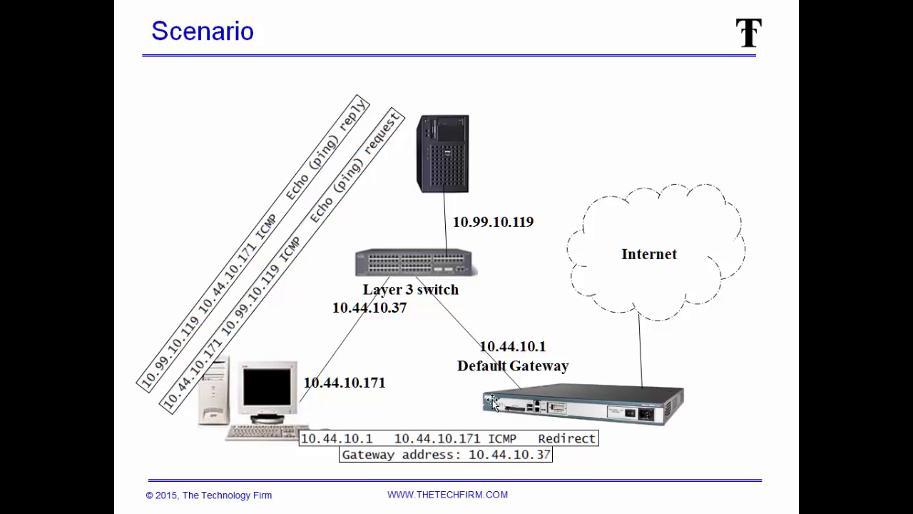
mouse_move(499, 428)
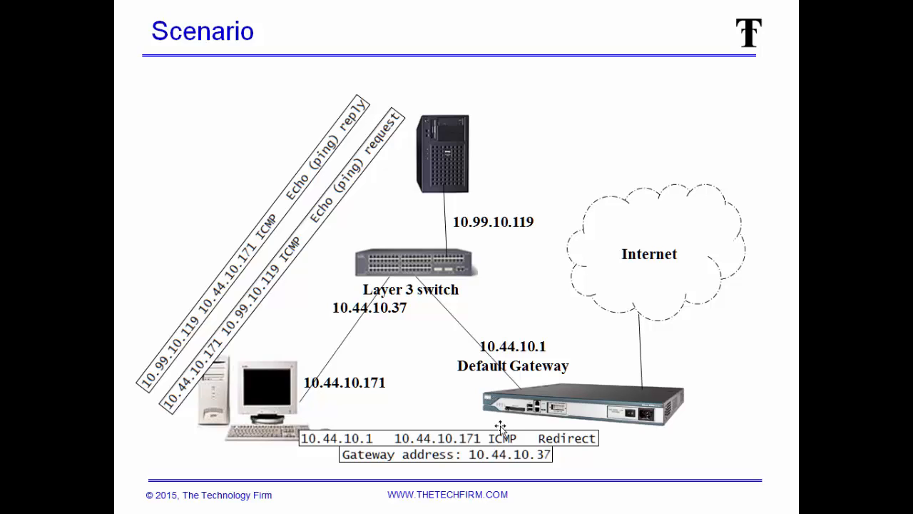
mouse_move(540, 411)
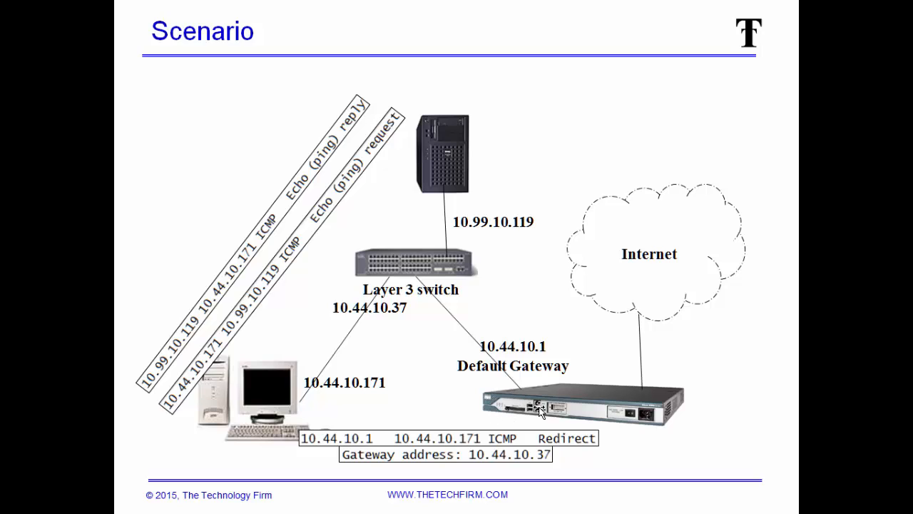
mouse_move(543, 371)
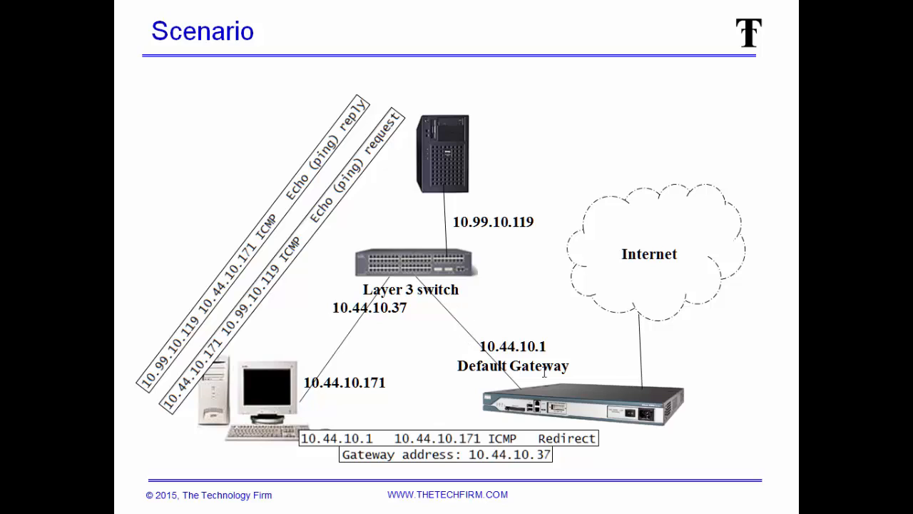
mouse_move(262, 357)
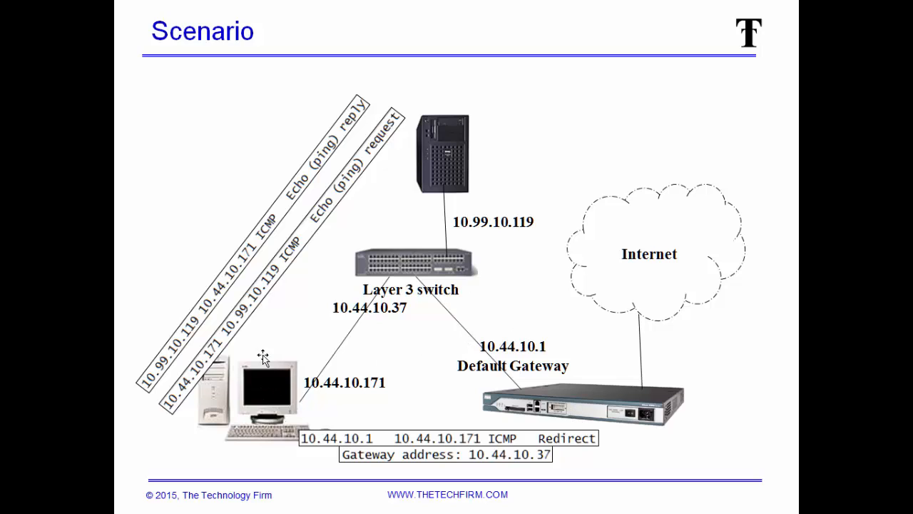
mouse_move(215, 428)
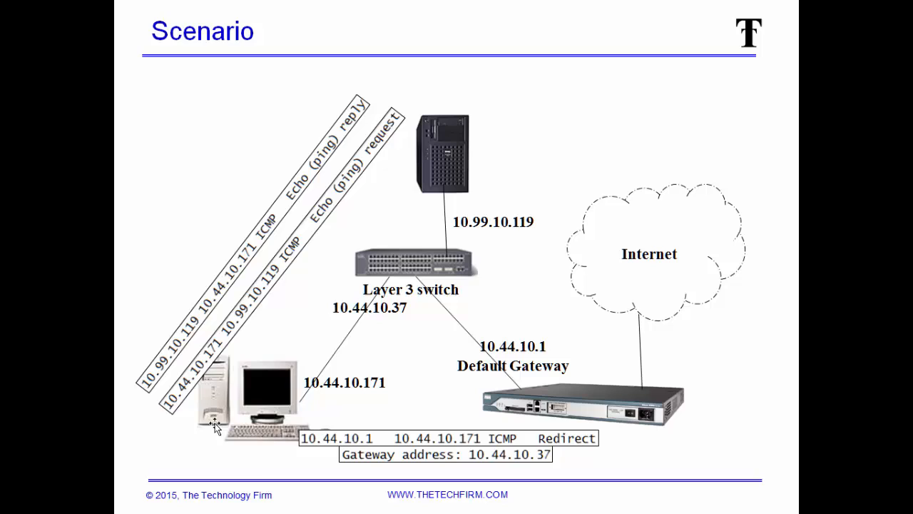
mouse_move(273, 464)
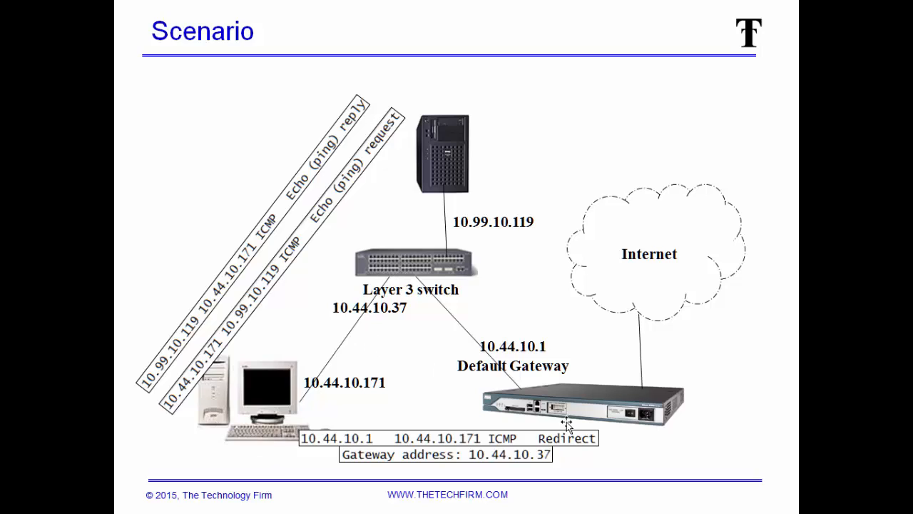
mouse_move(564, 414)
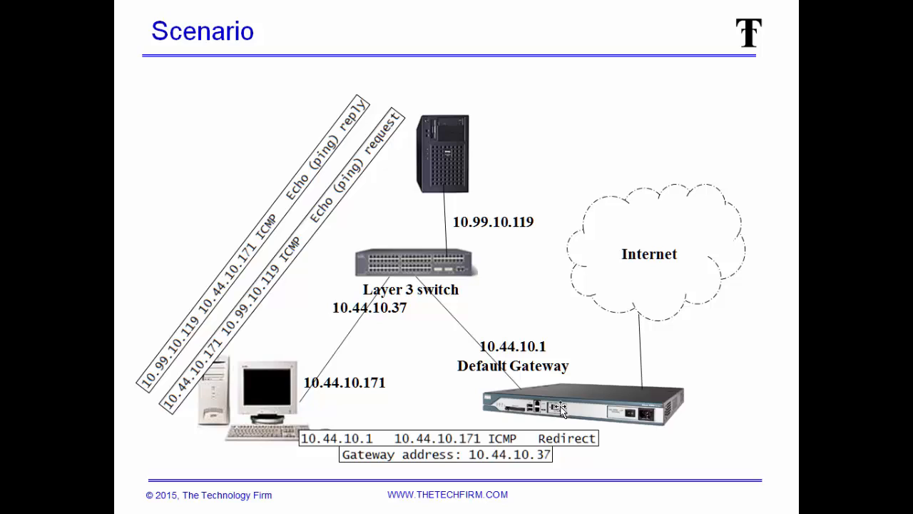
mouse_move(585, 398)
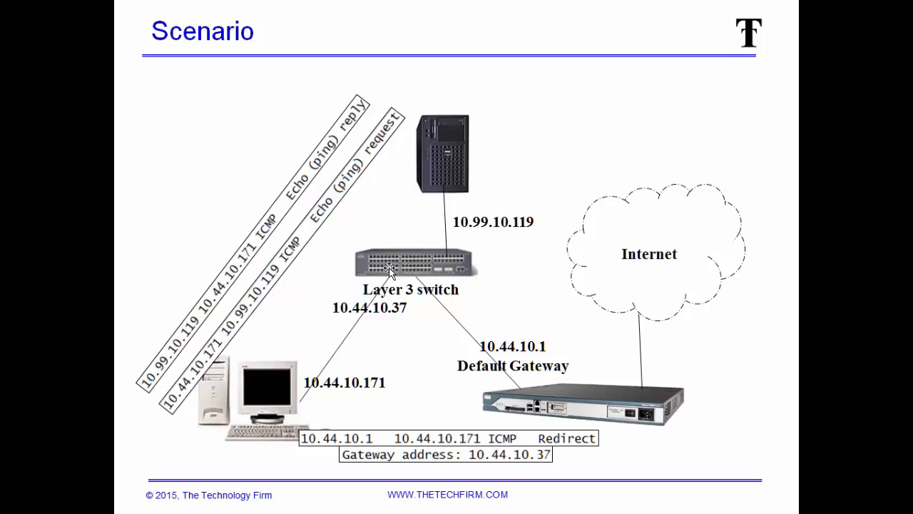
mouse_move(485, 296)
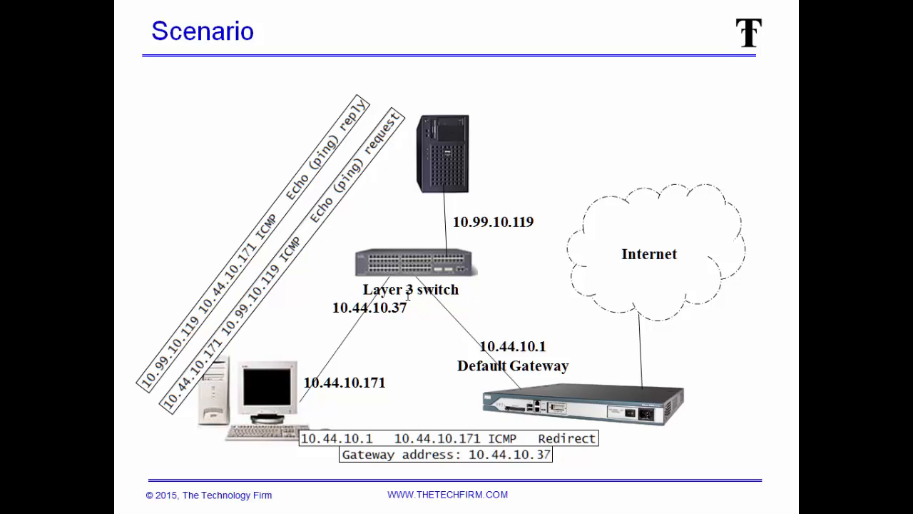
mouse_move(359, 376)
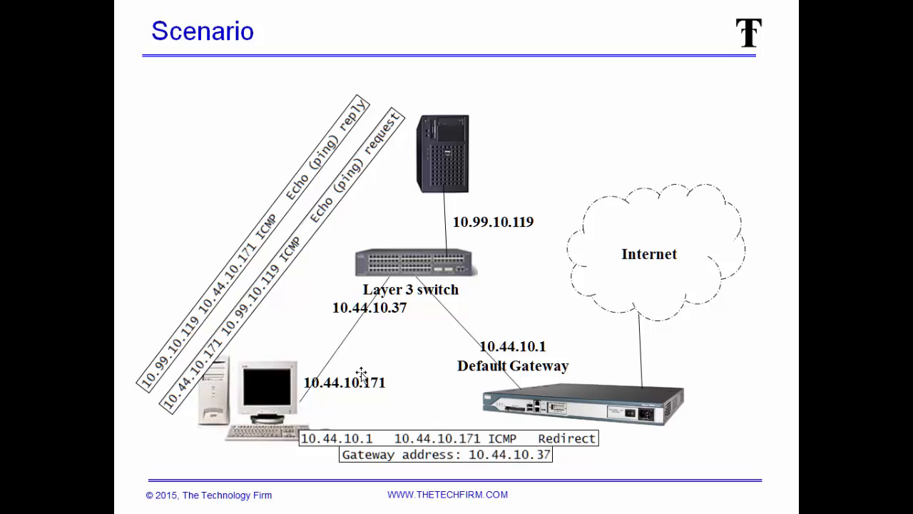
mouse_move(391, 360)
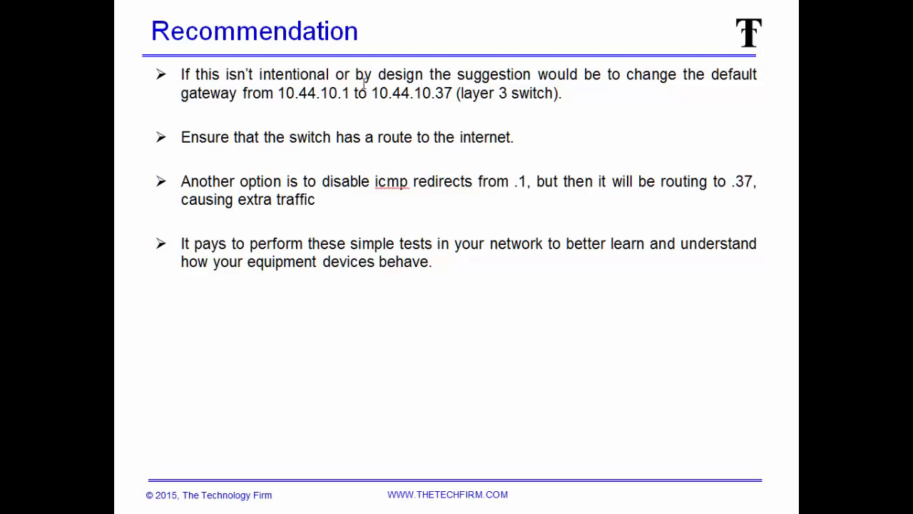
mouse_move(491, 120)
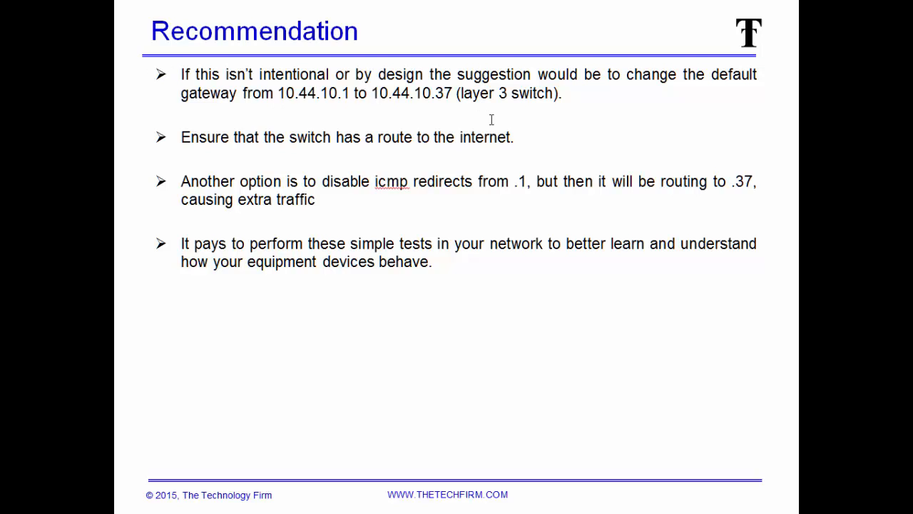
mouse_move(226, 169)
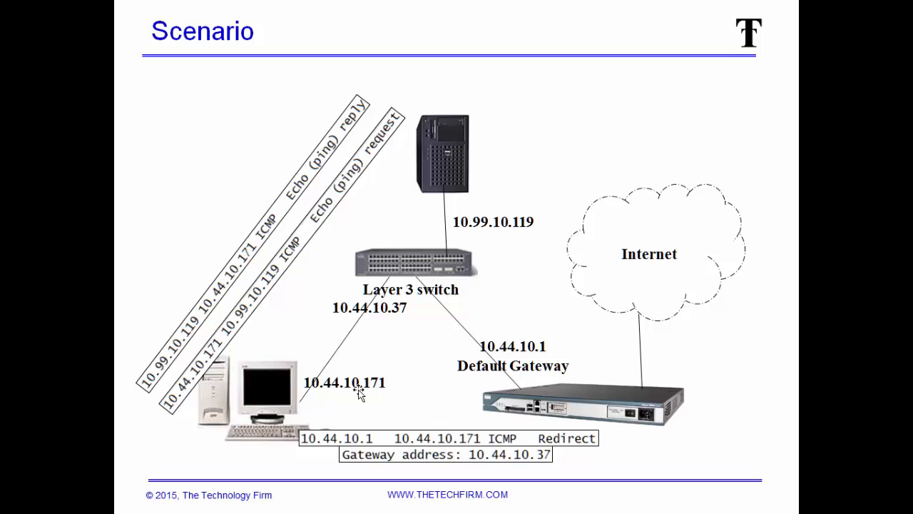
mouse_move(277, 439)
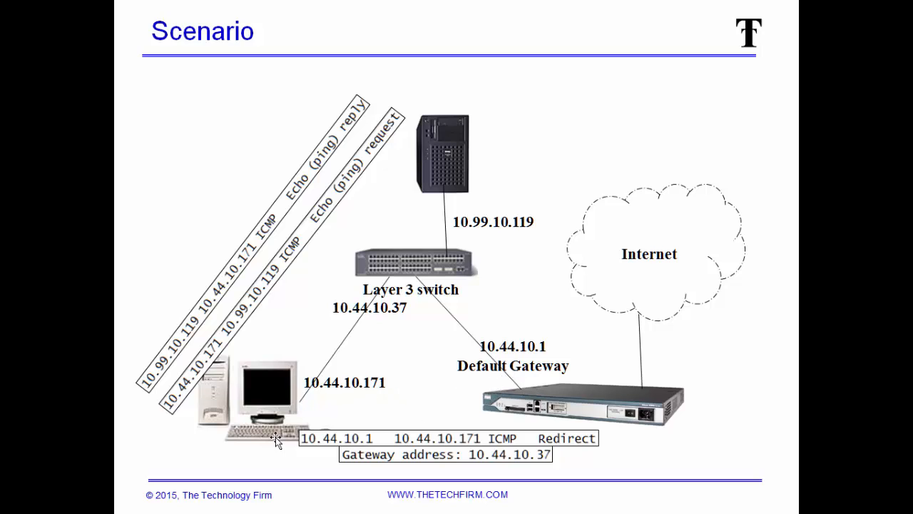
mouse_move(522, 378)
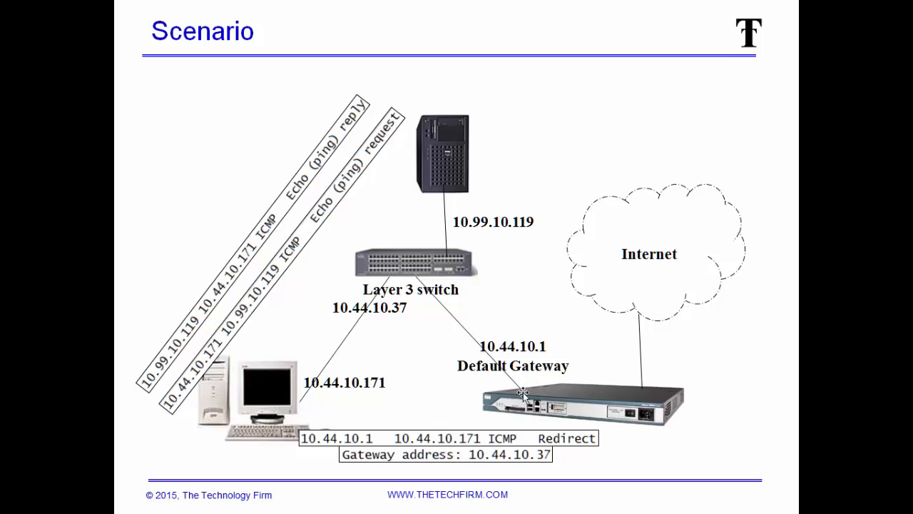
mouse_move(434, 155)
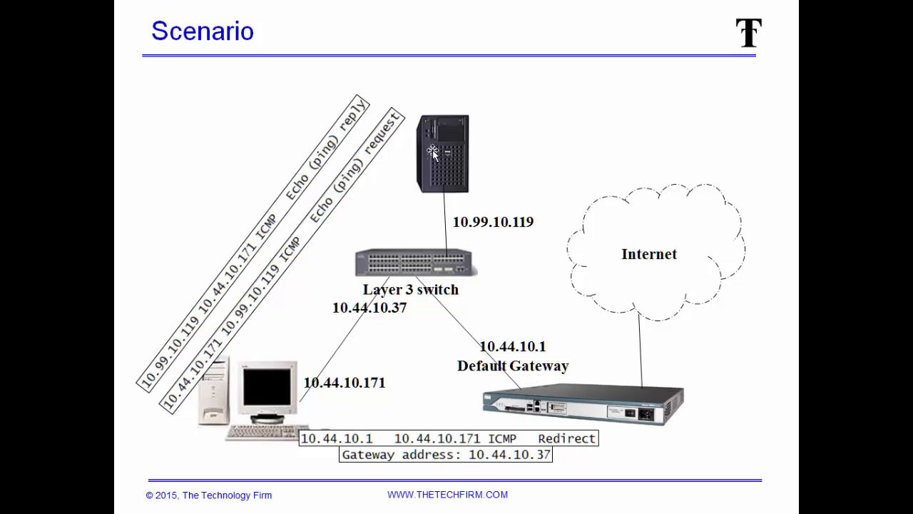
mouse_move(525, 411)
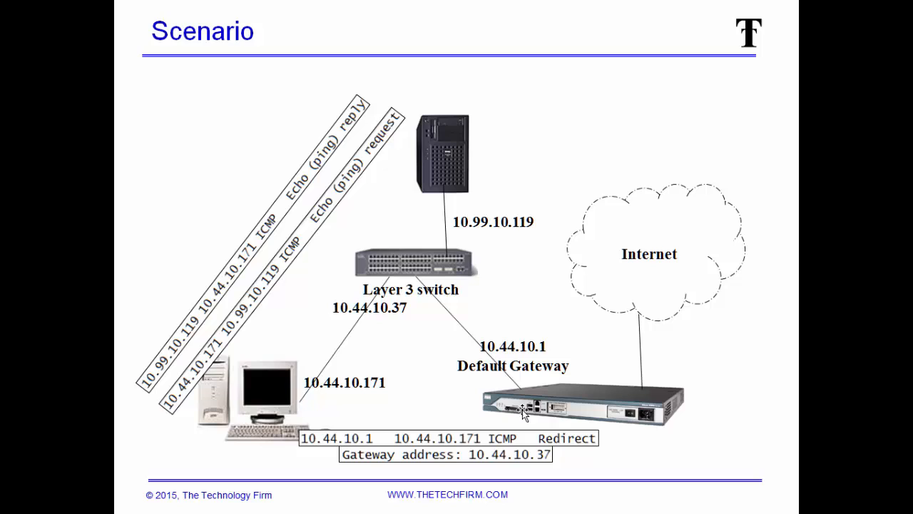
mouse_move(526, 408)
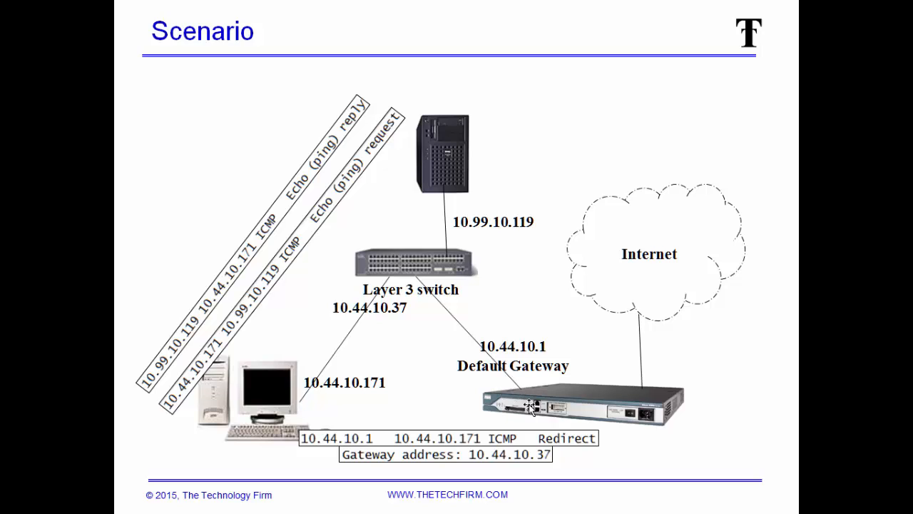
mouse_move(430, 166)
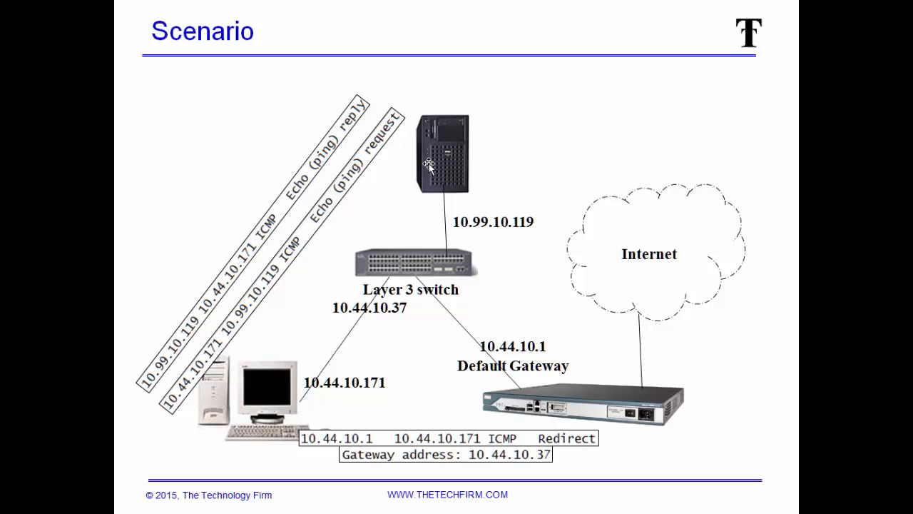
mouse_move(450, 326)
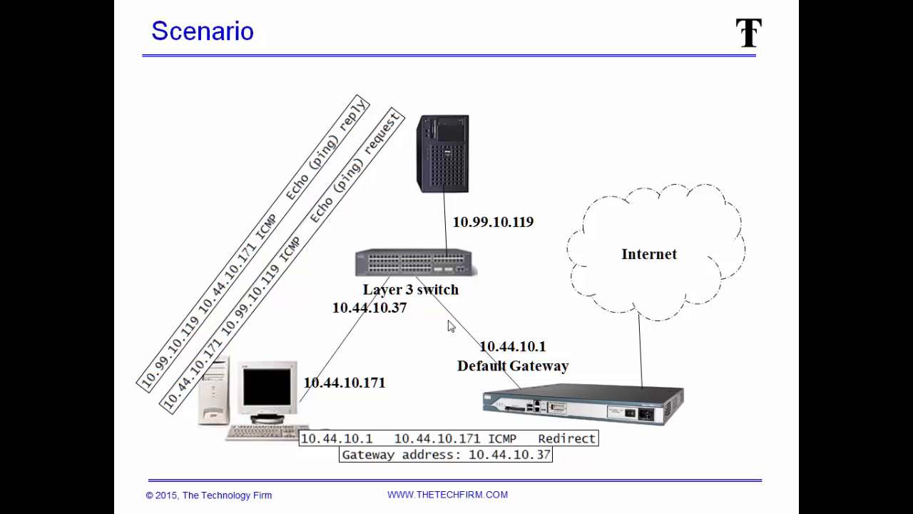
mouse_move(438, 339)
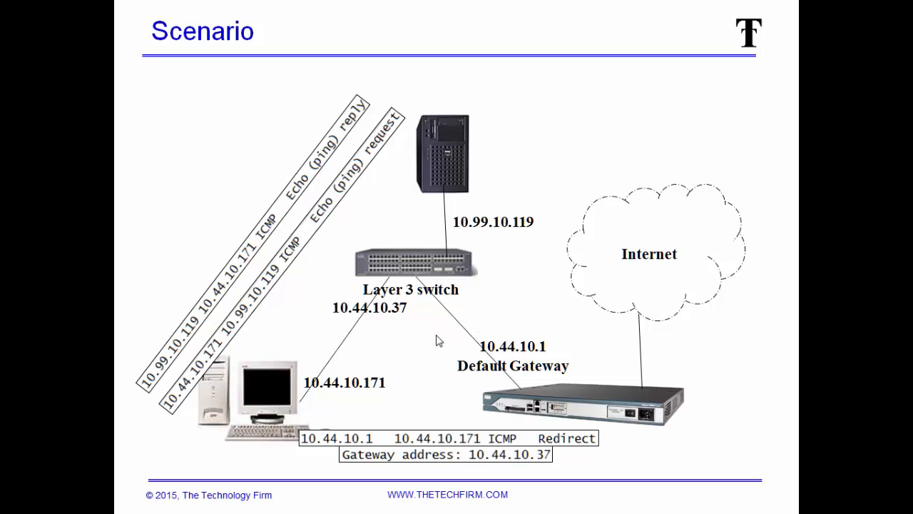
mouse_move(482, 328)
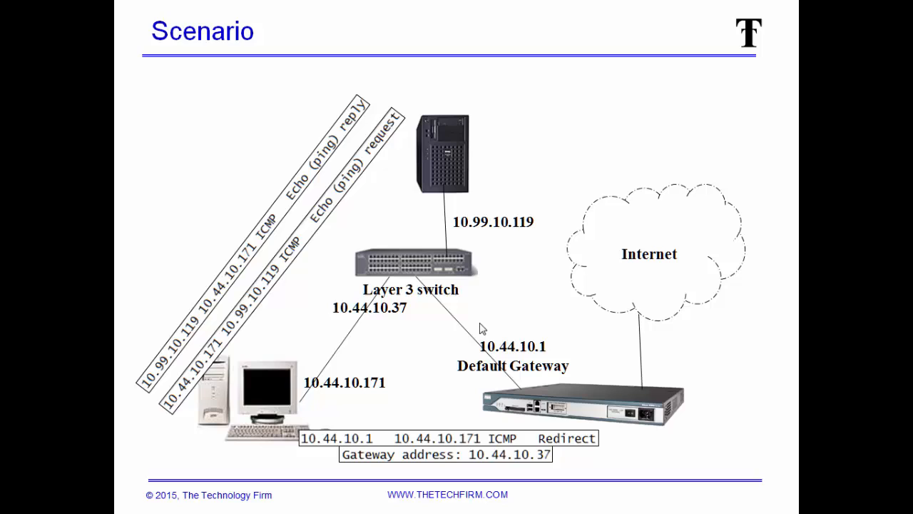
mouse_move(474, 328)
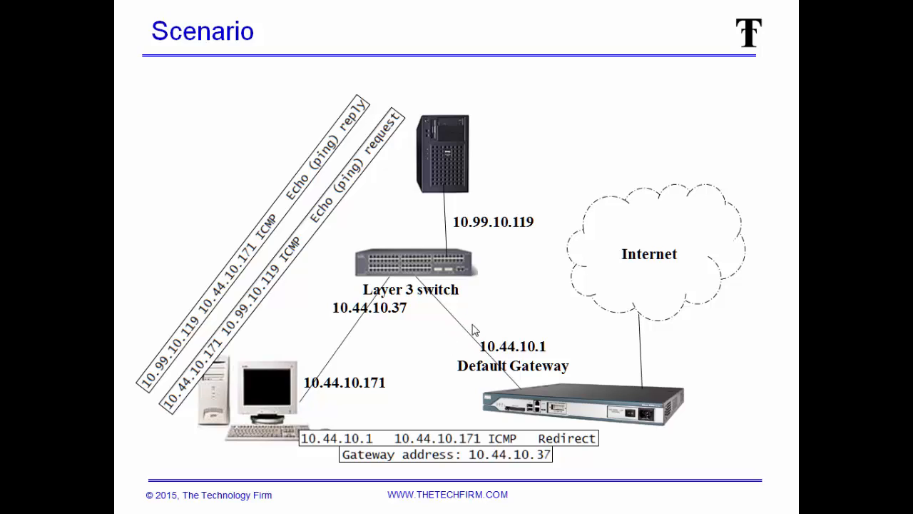
mouse_move(488, 328)
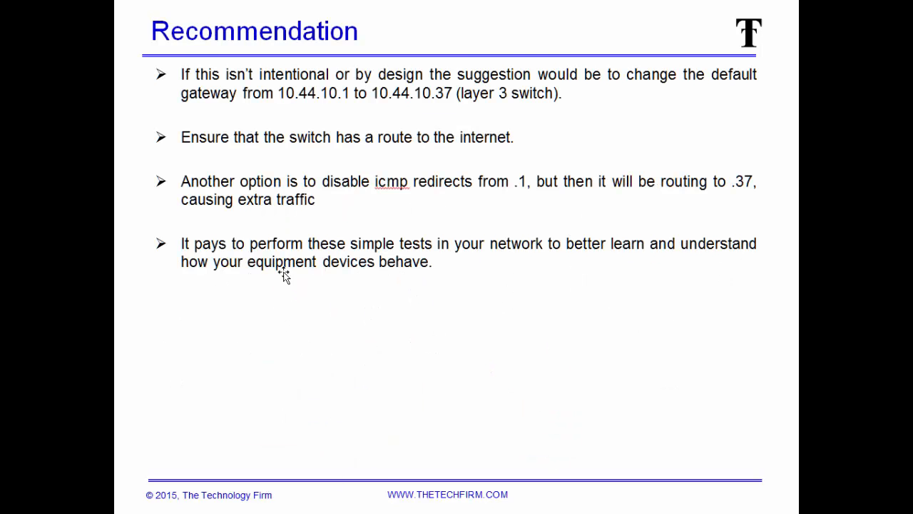
mouse_move(380, 294)
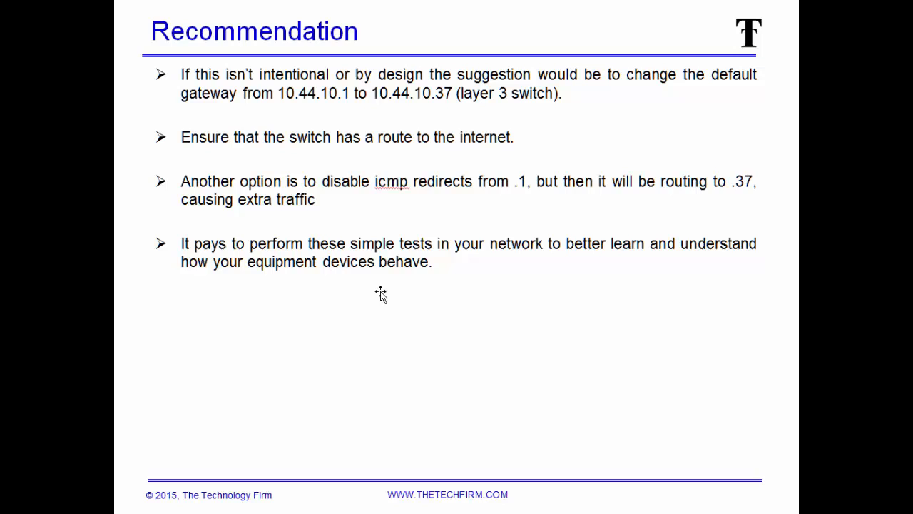